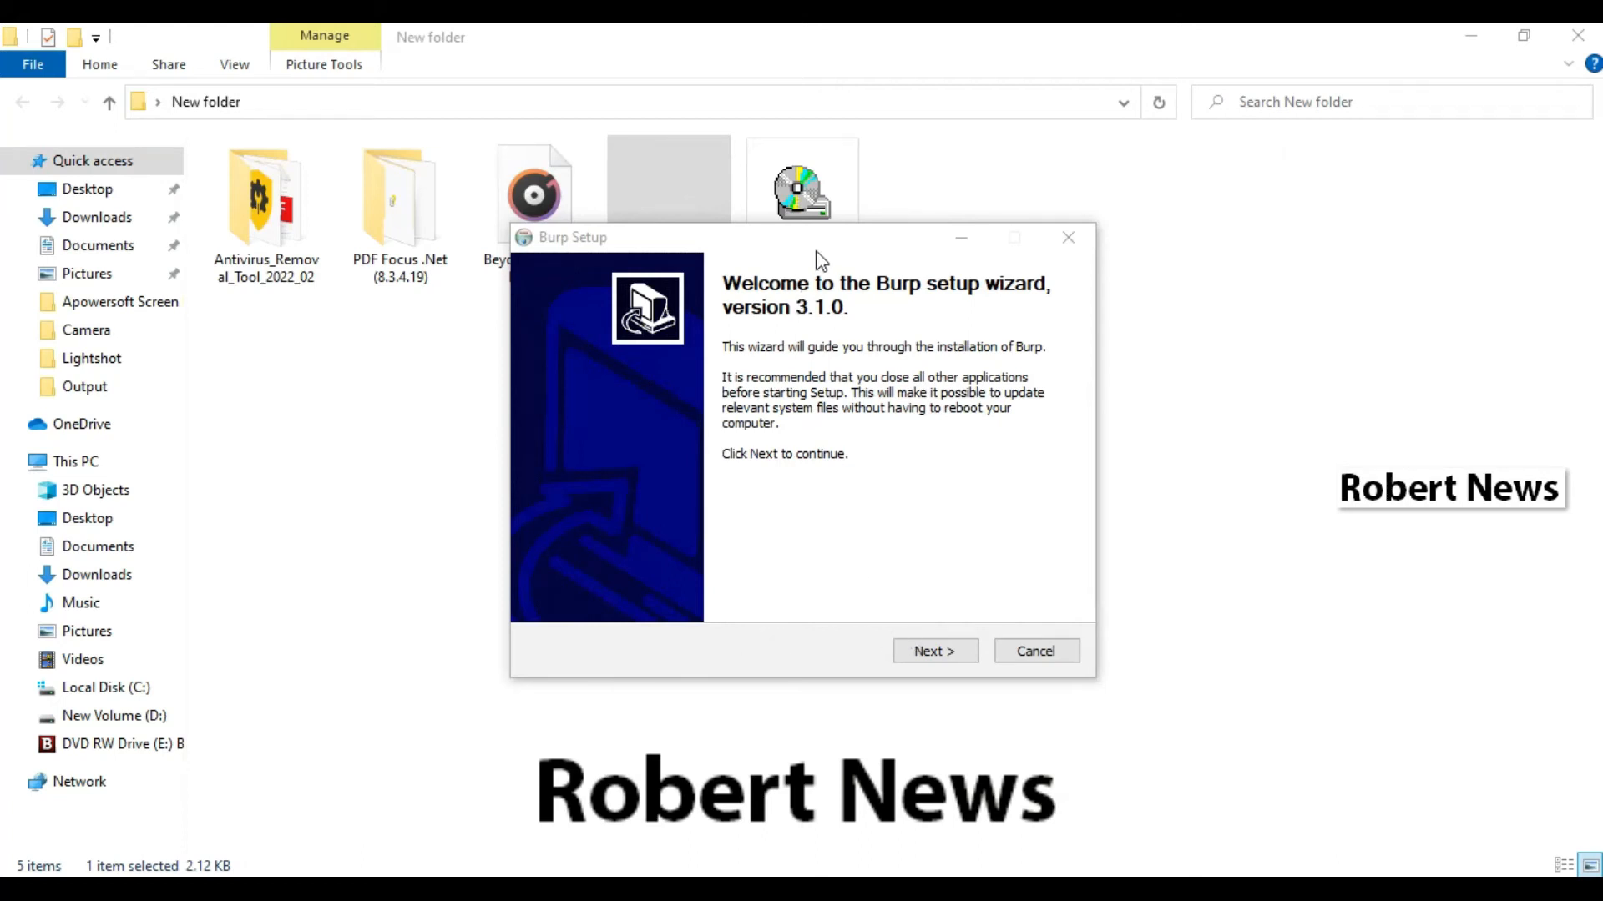
Accept the default server and polling settings and set a two-character encryption password.
click(935, 650)
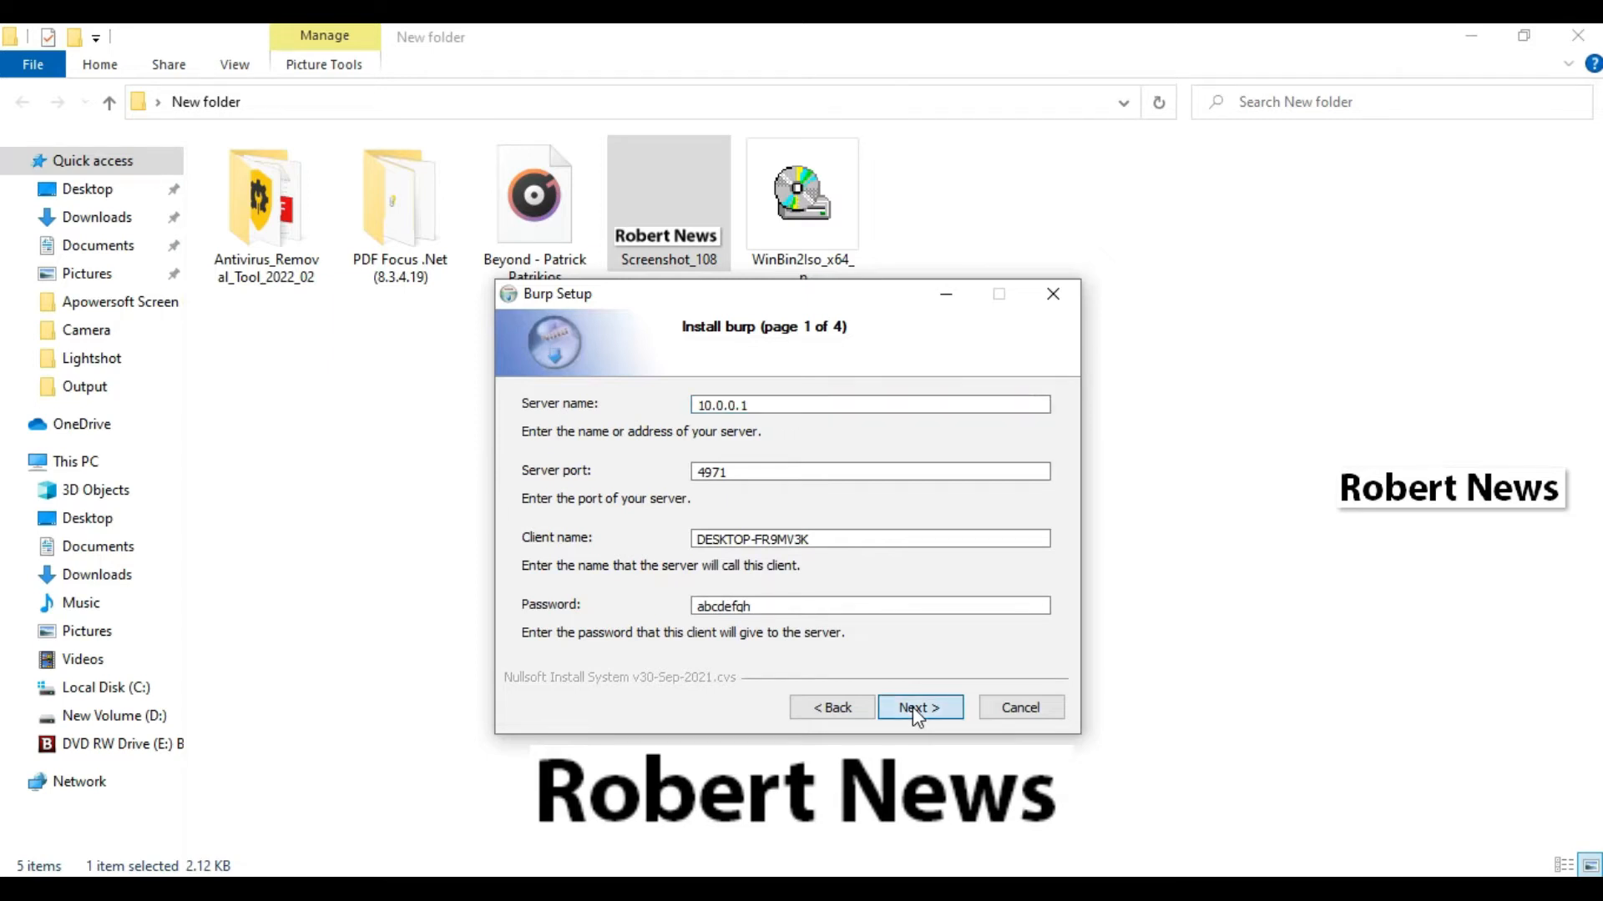
click(920, 707)
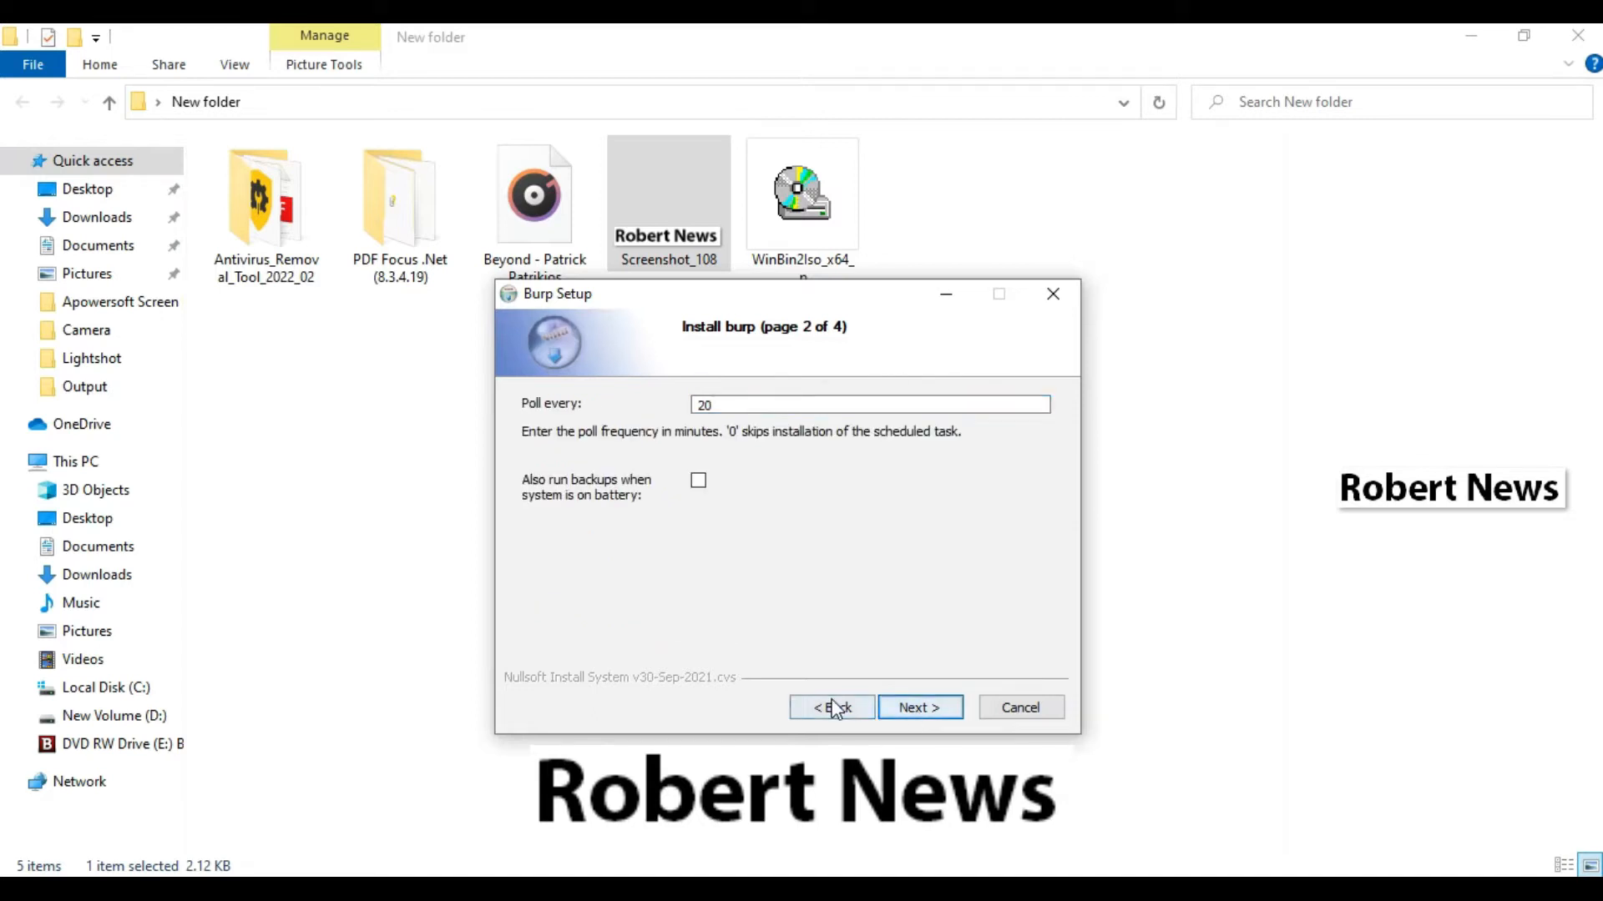
click(830, 707)
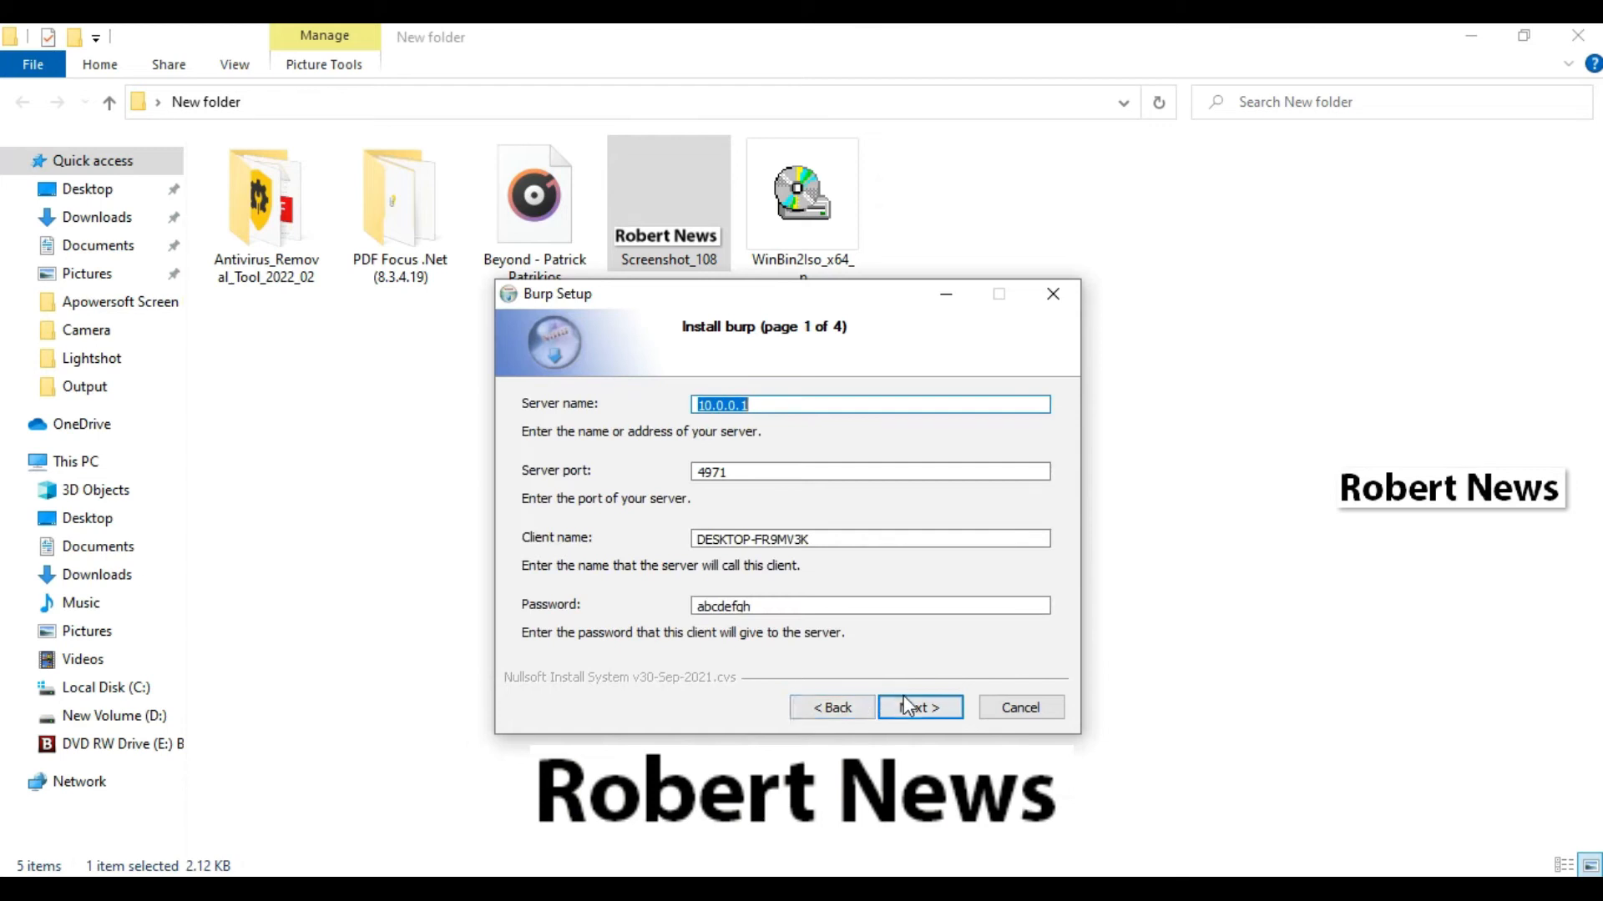
click(920, 707)
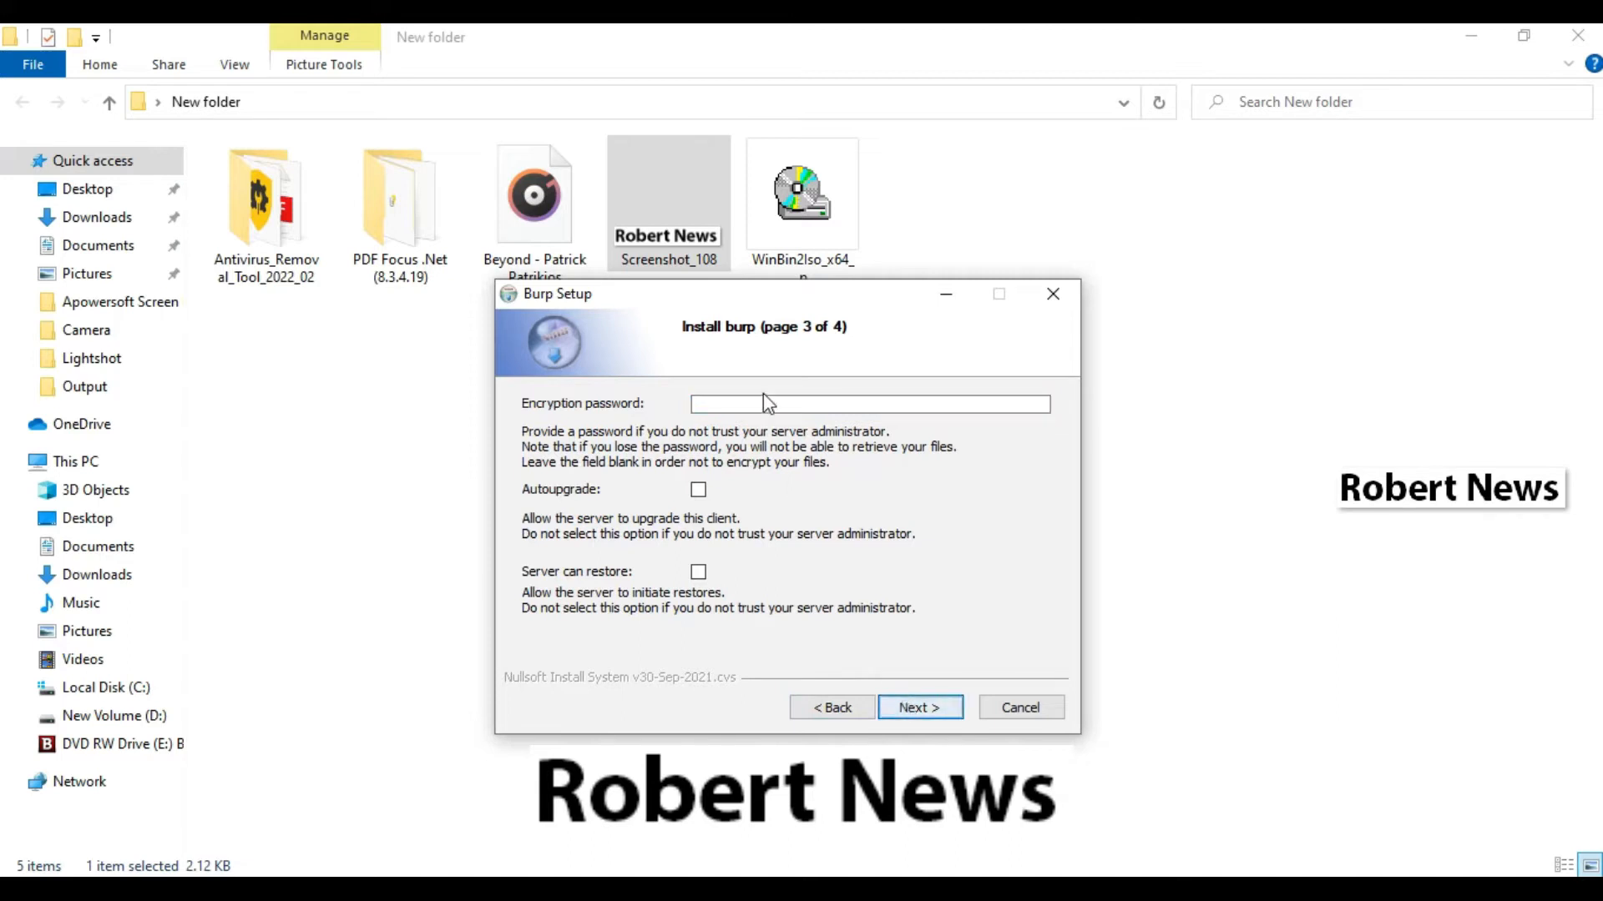
text(••)
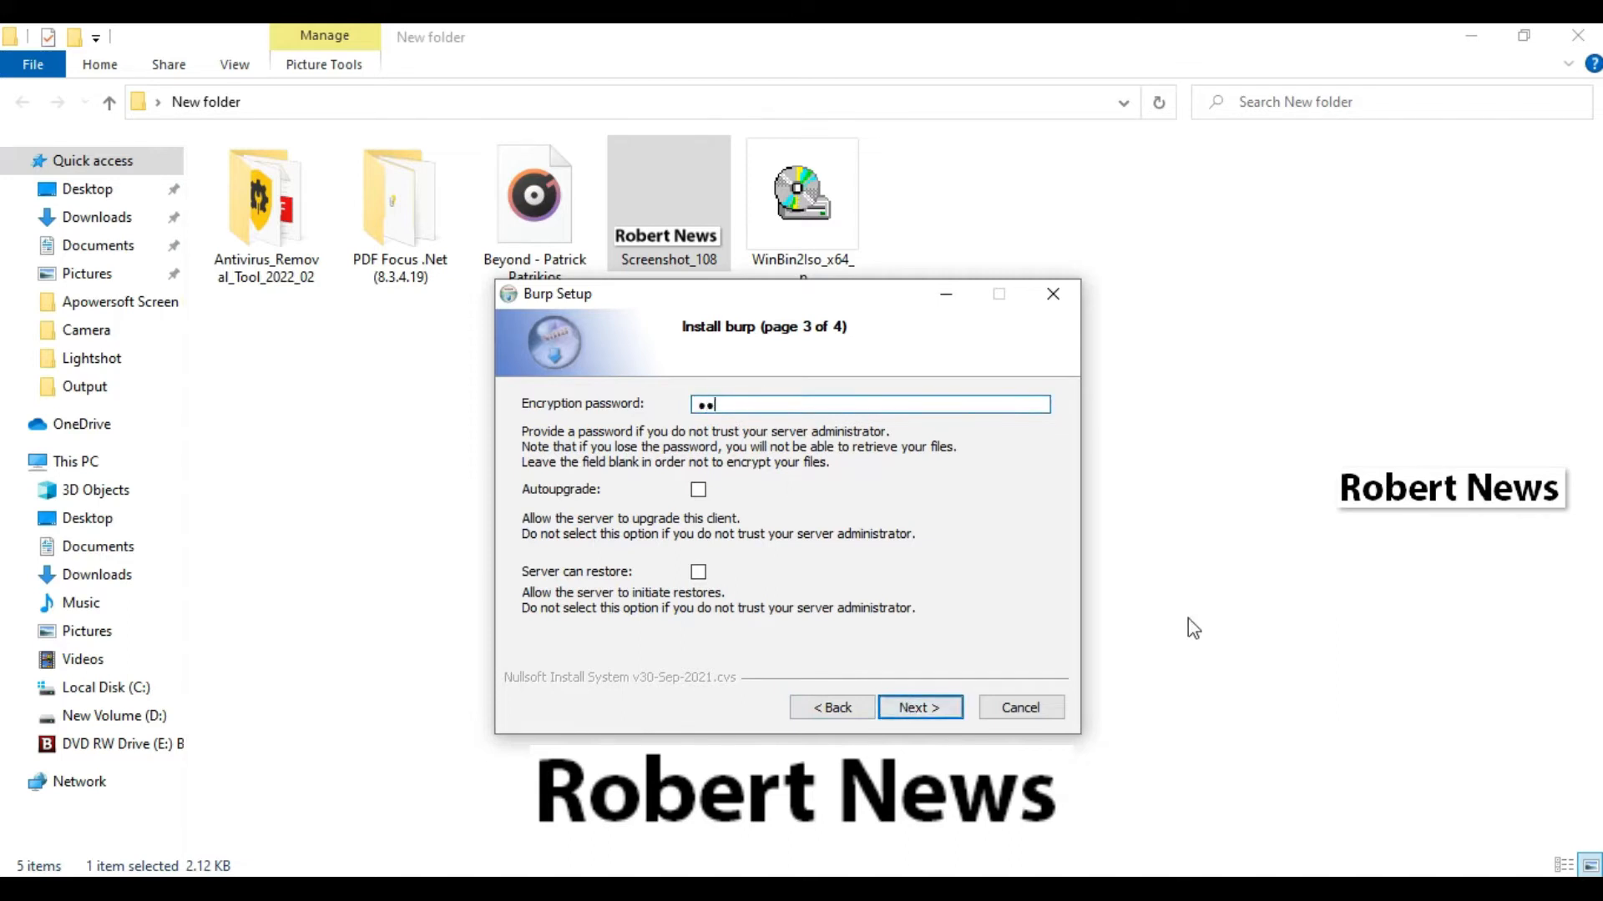
click(920, 707)
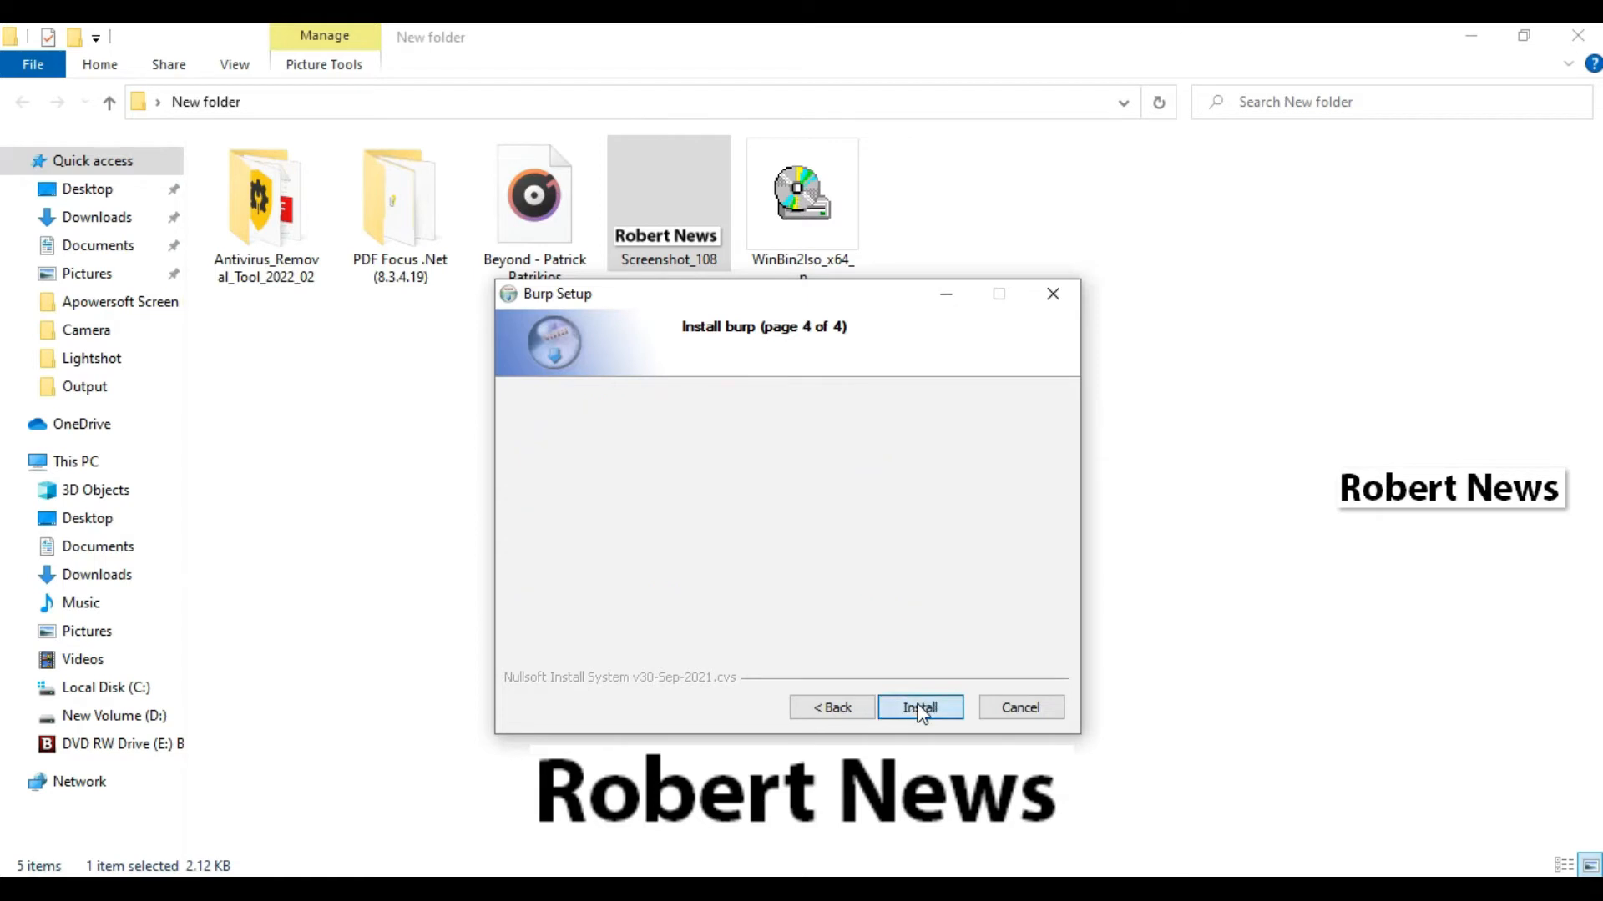
Add the user folder as a backup directory, then install Burp and finish the wizard.
click(921, 707)
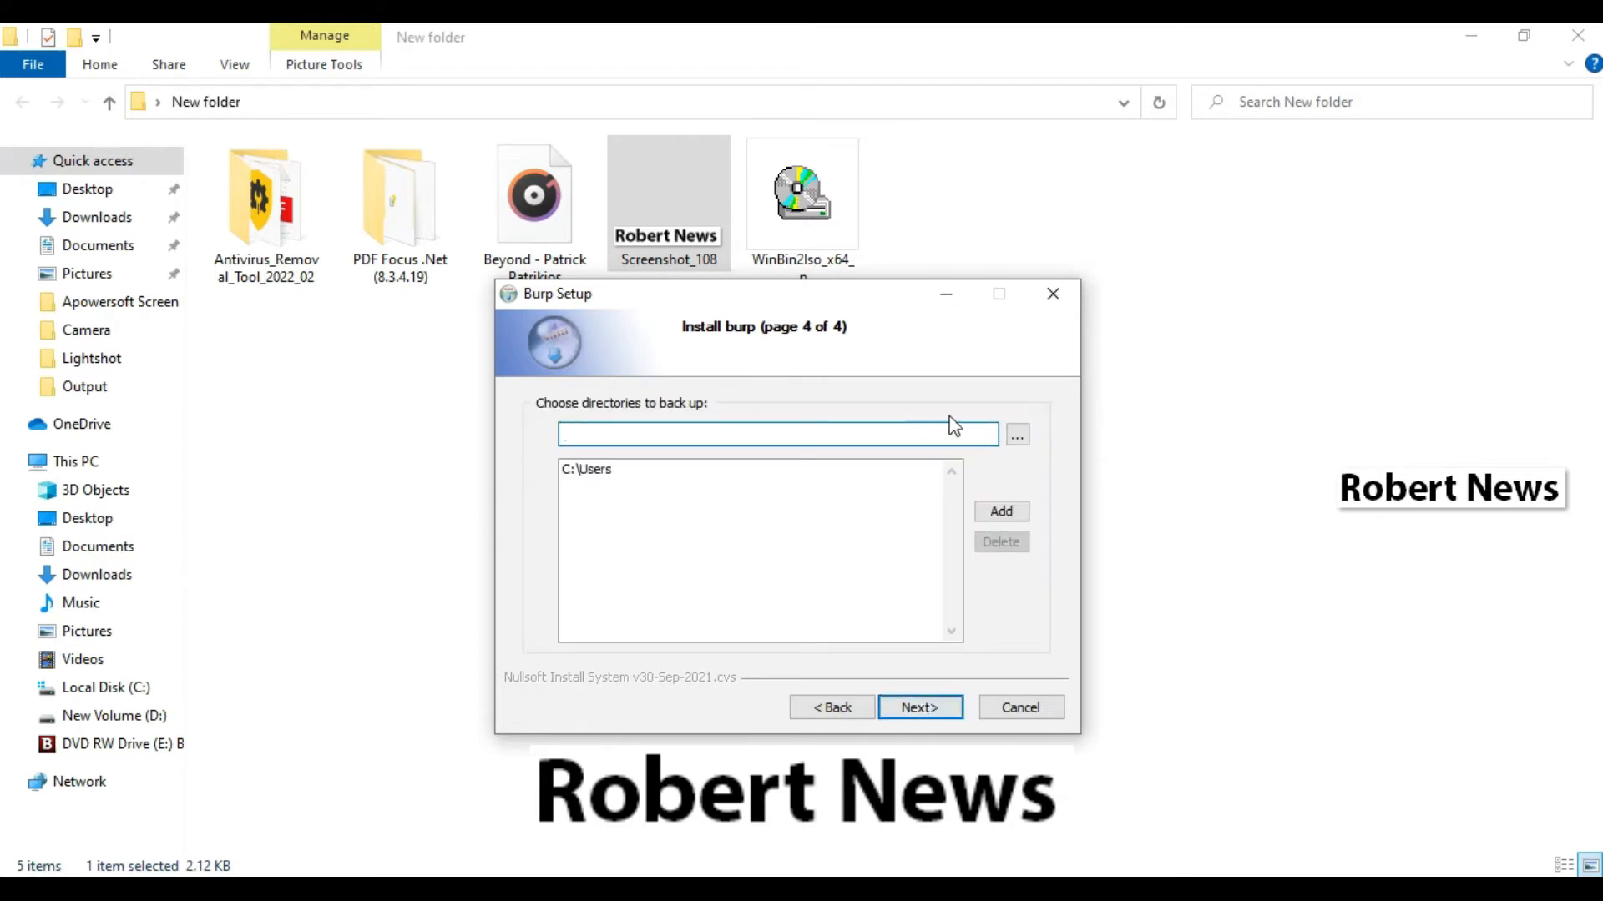
click(1017, 435)
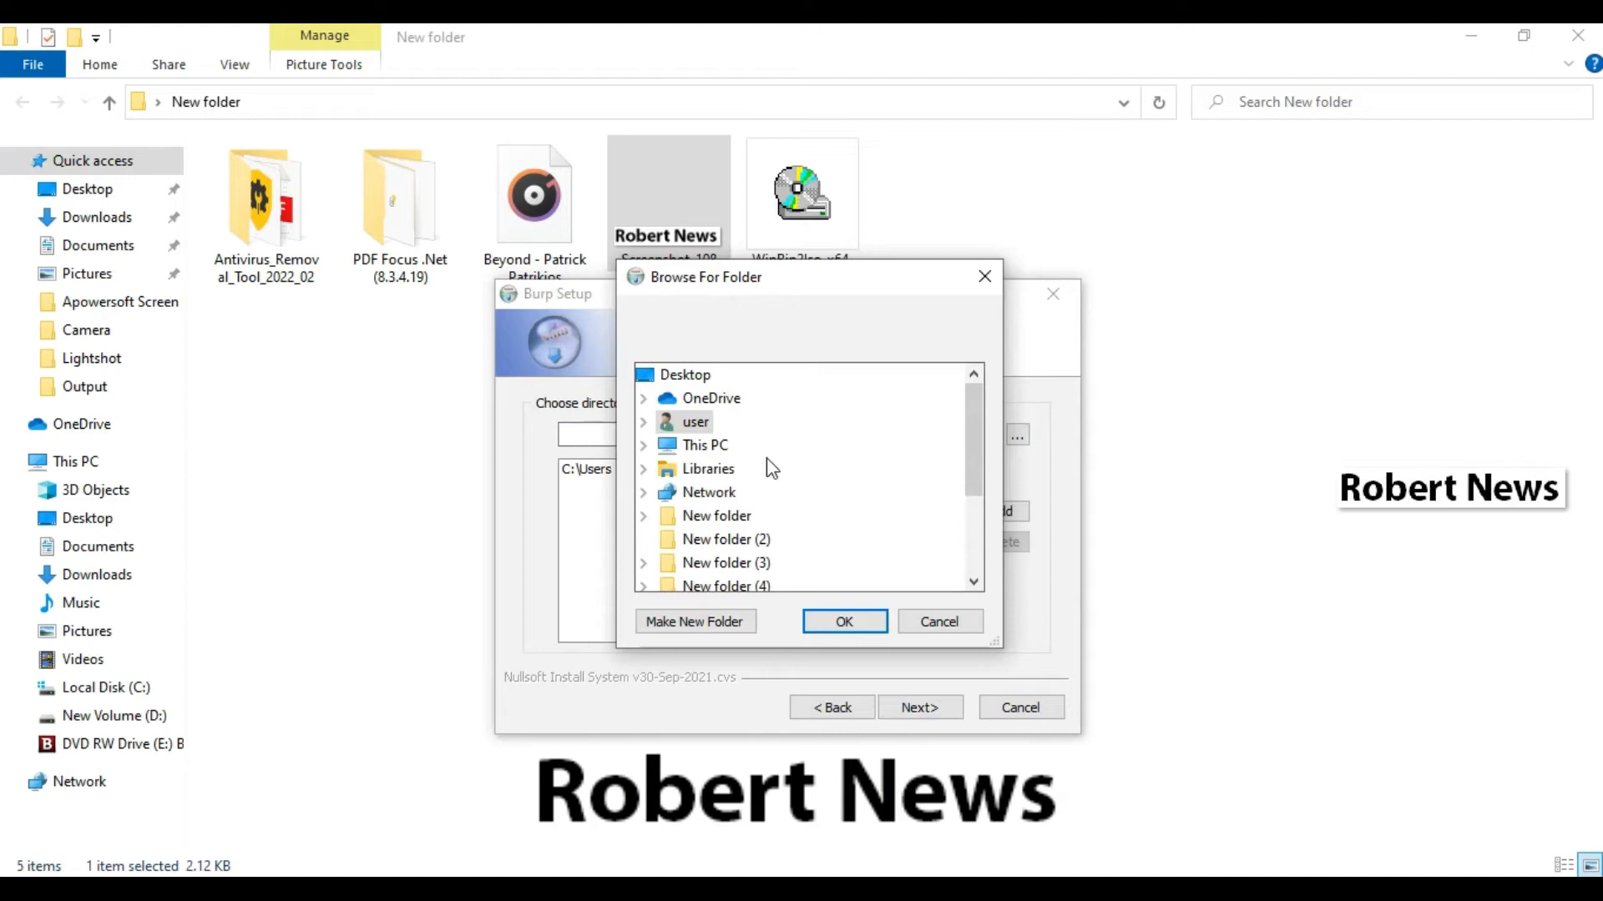
click(844, 621)
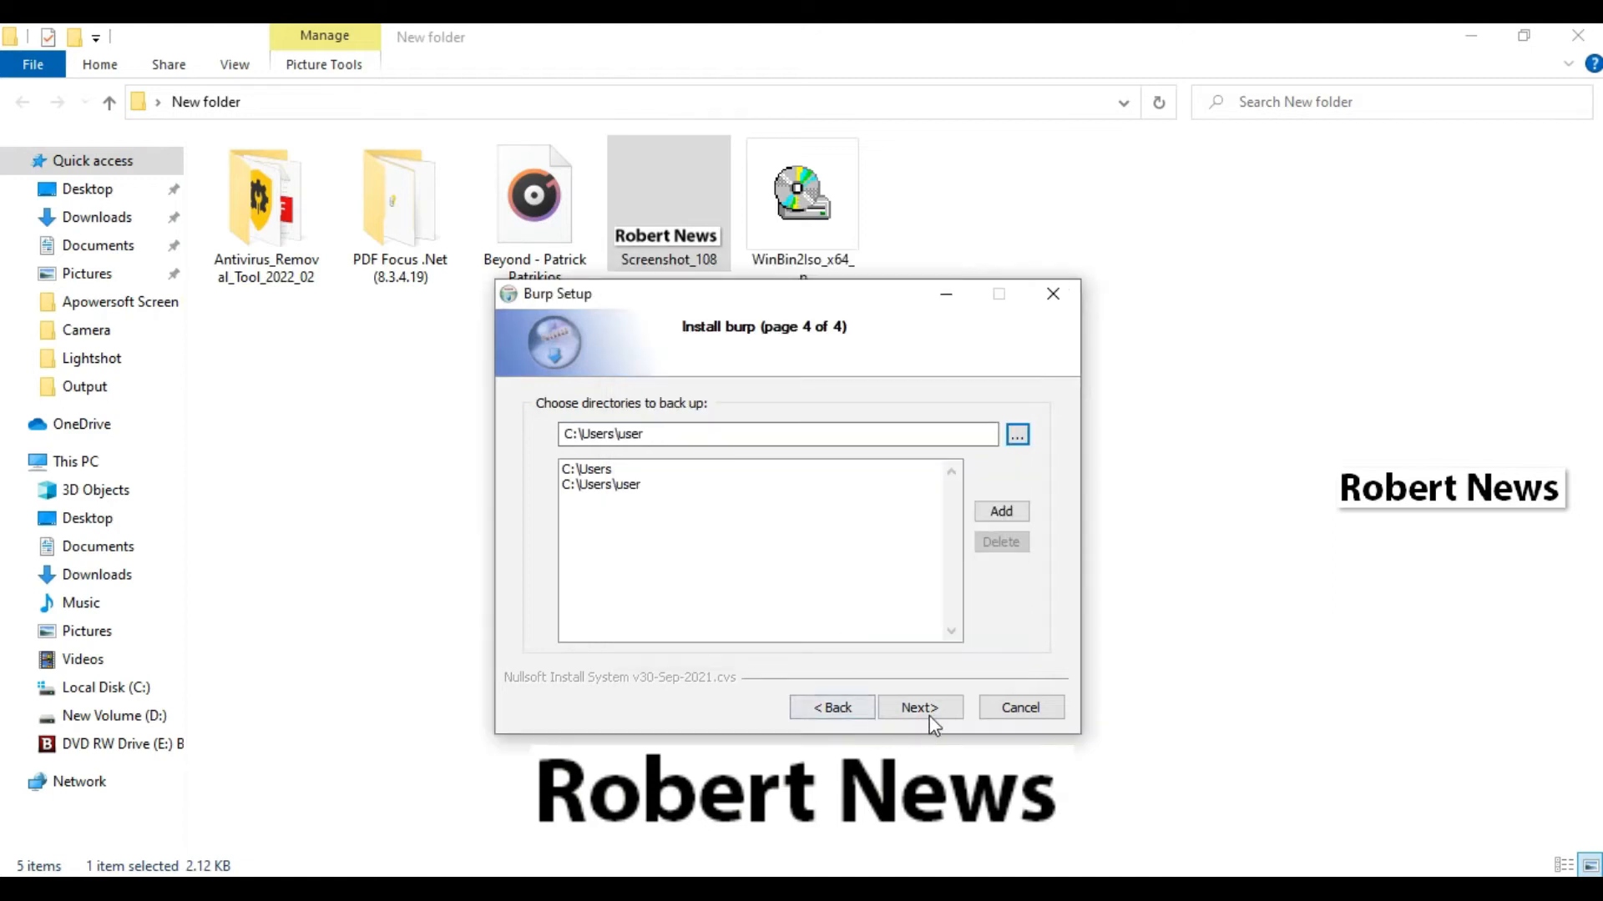
click(920, 707)
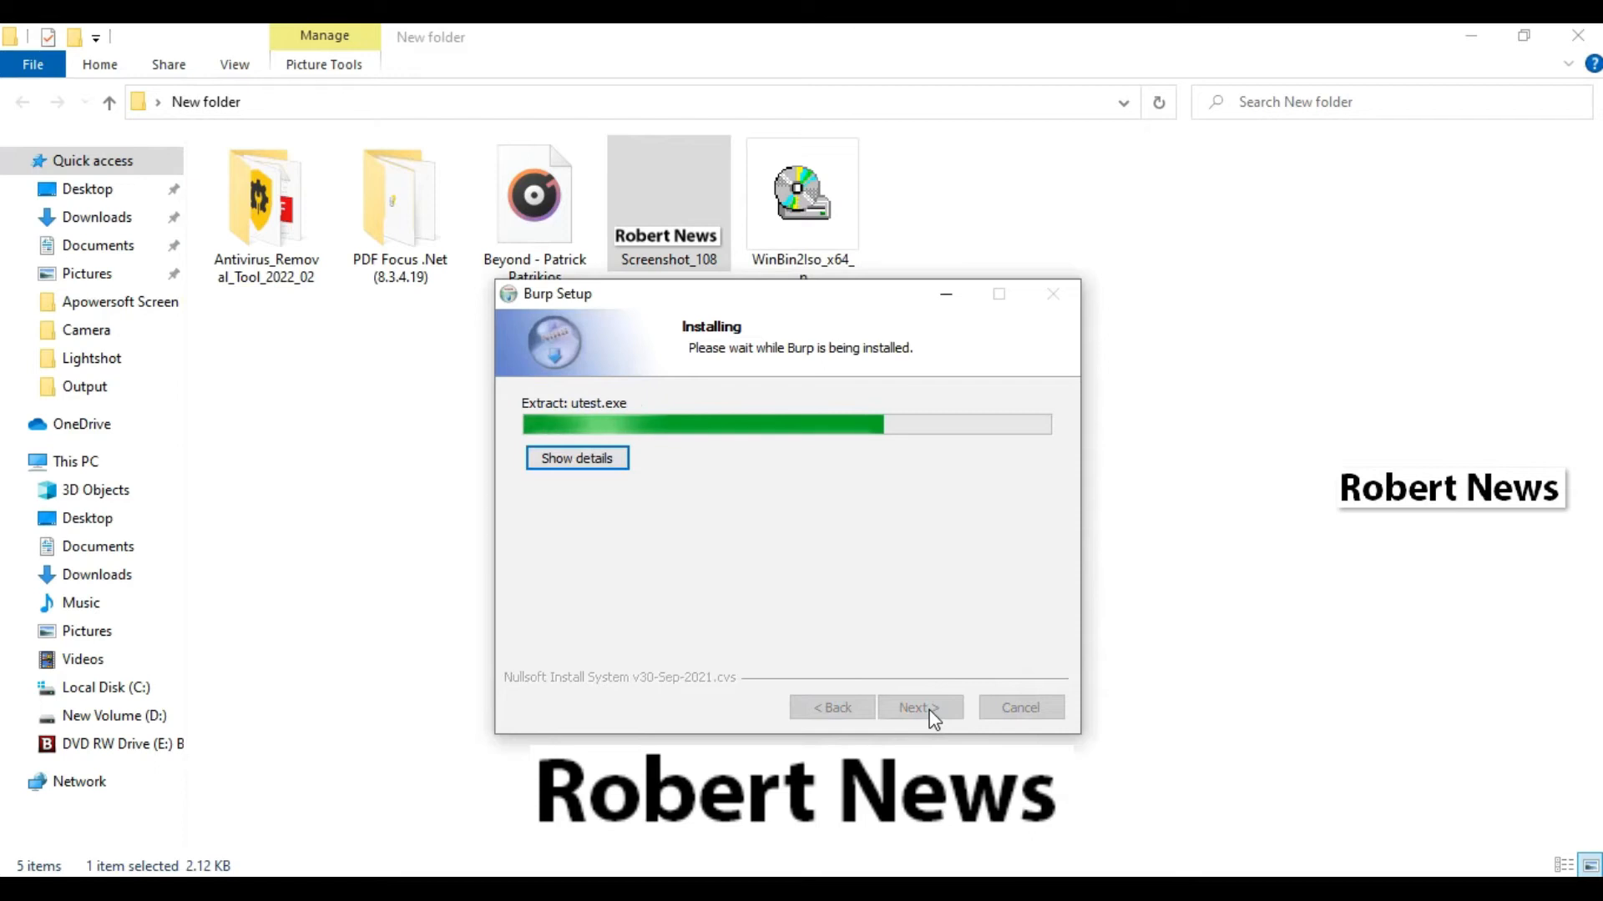
click(919, 707)
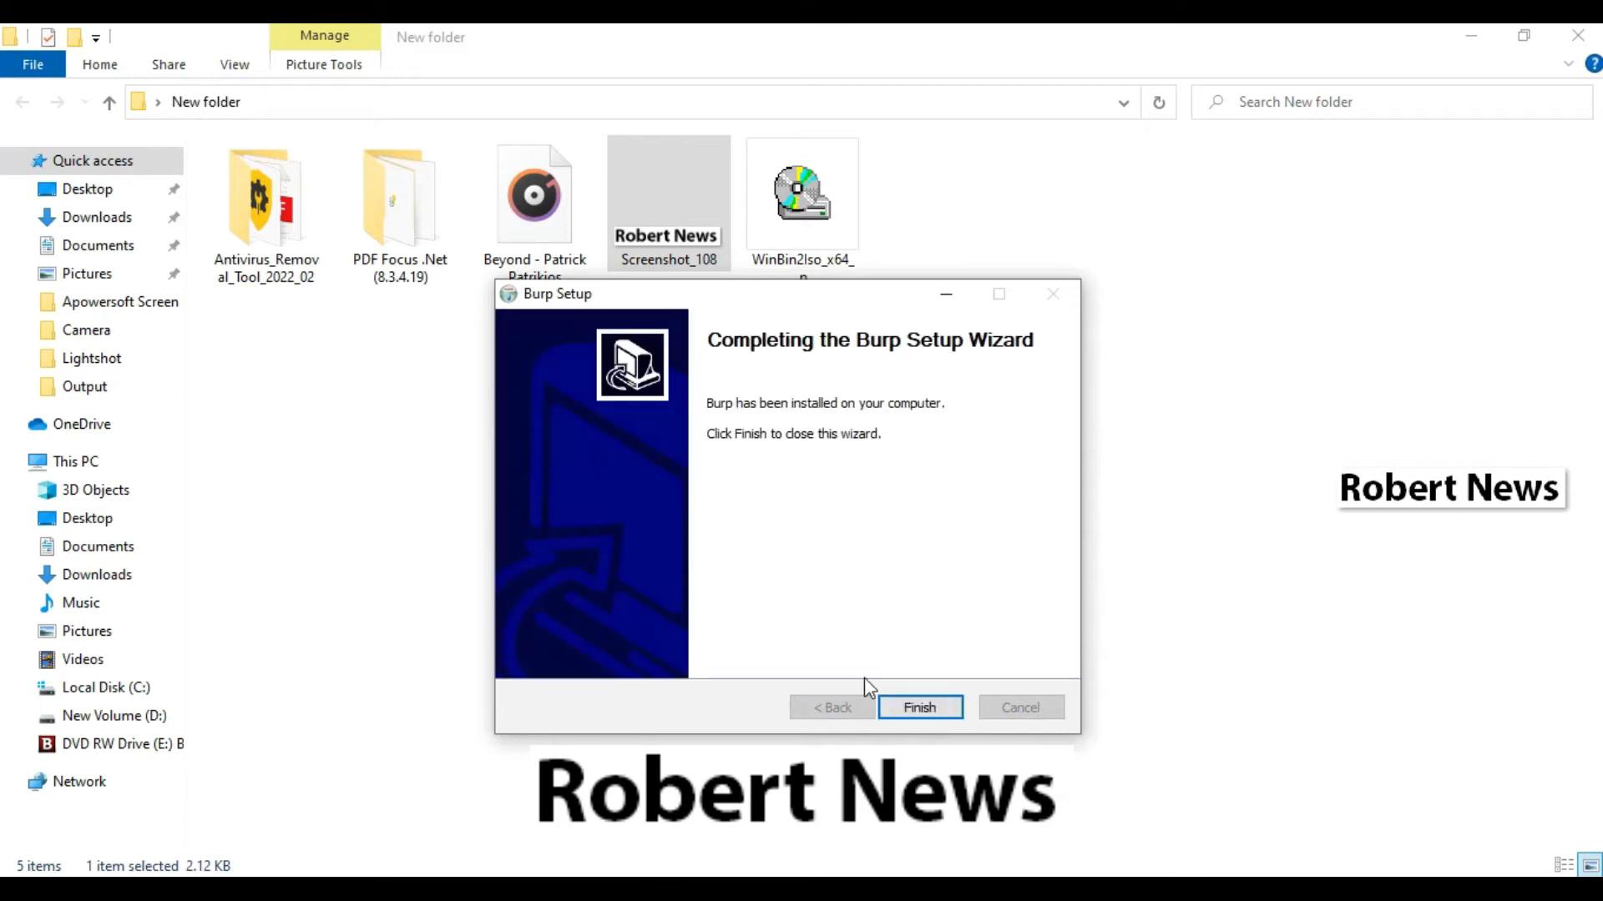
click(920, 707)
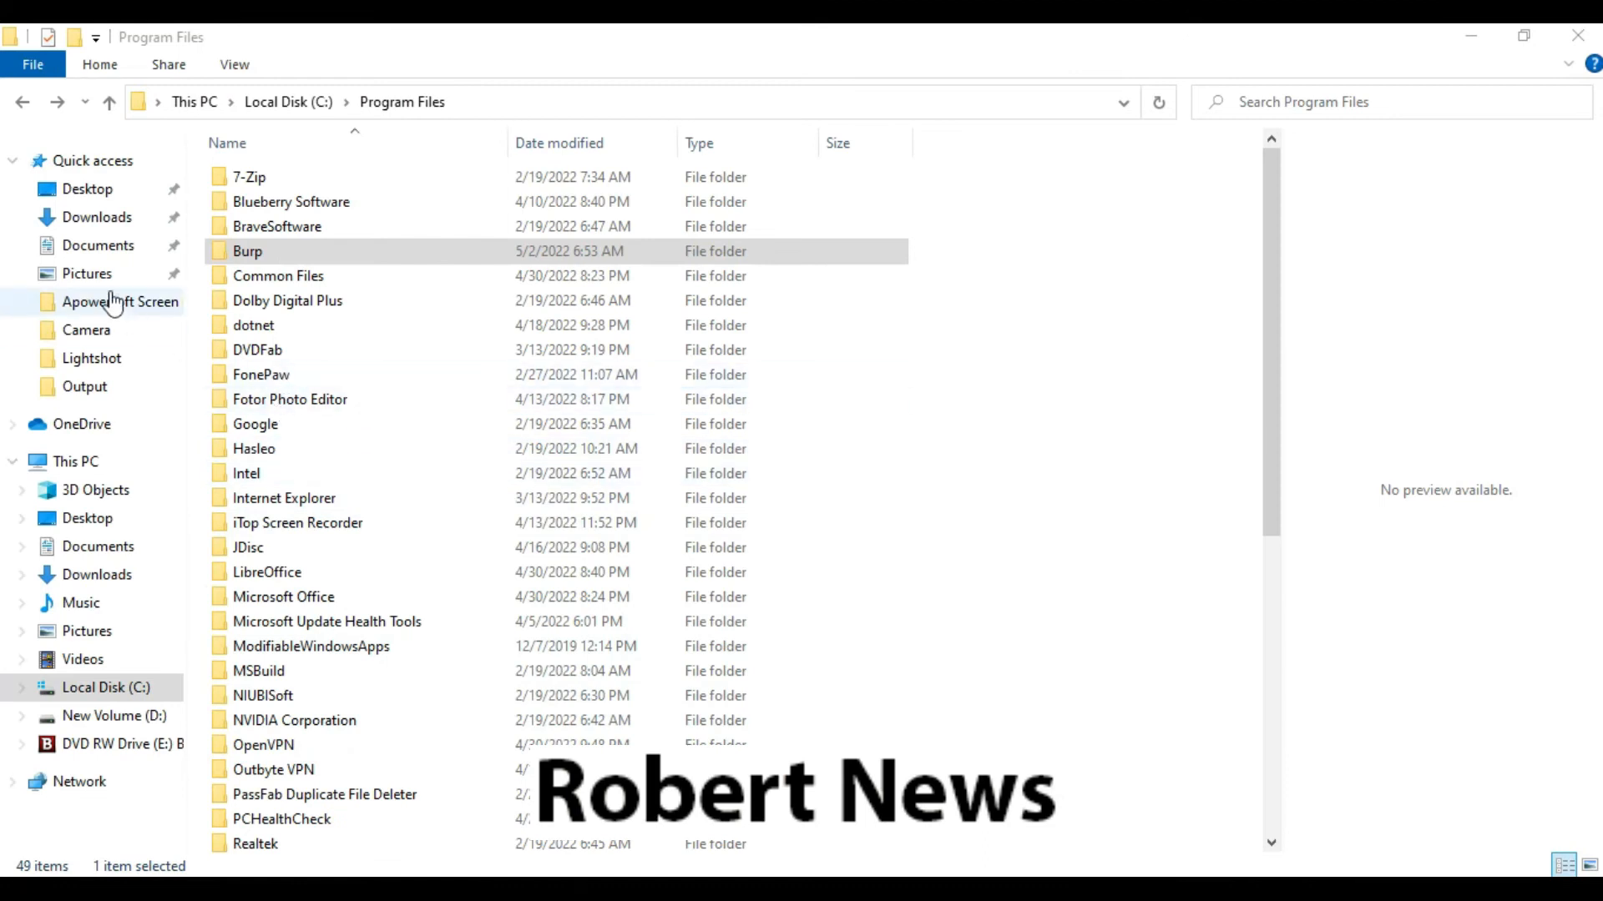
Open the Burp folder in Program Files and launch the install log.
click(249, 251)
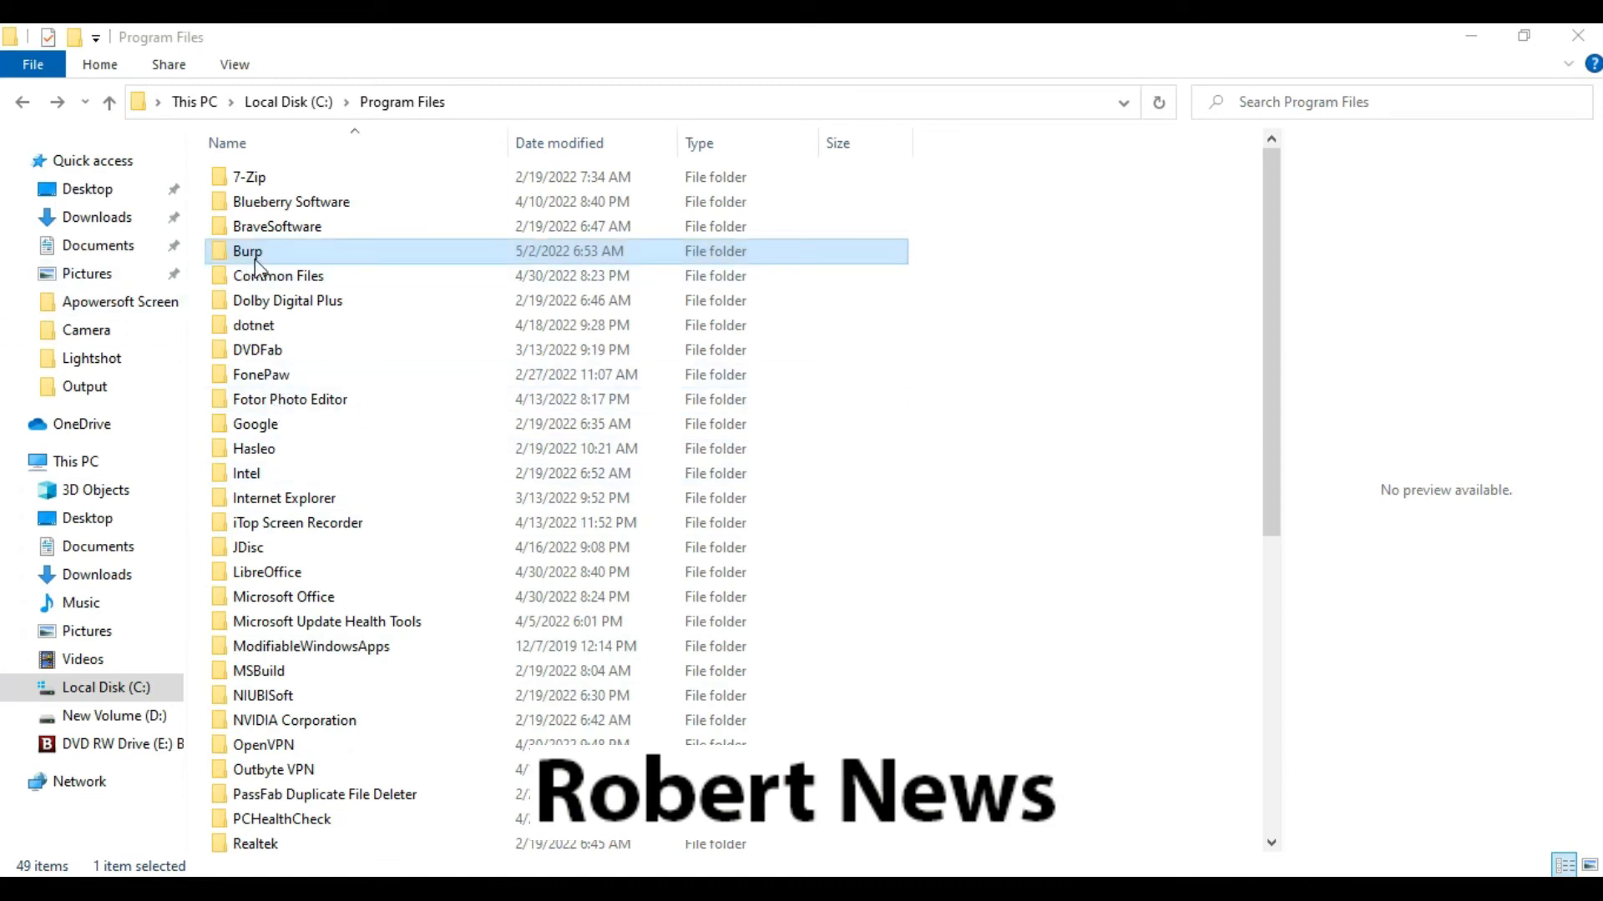
double_click(249, 251)
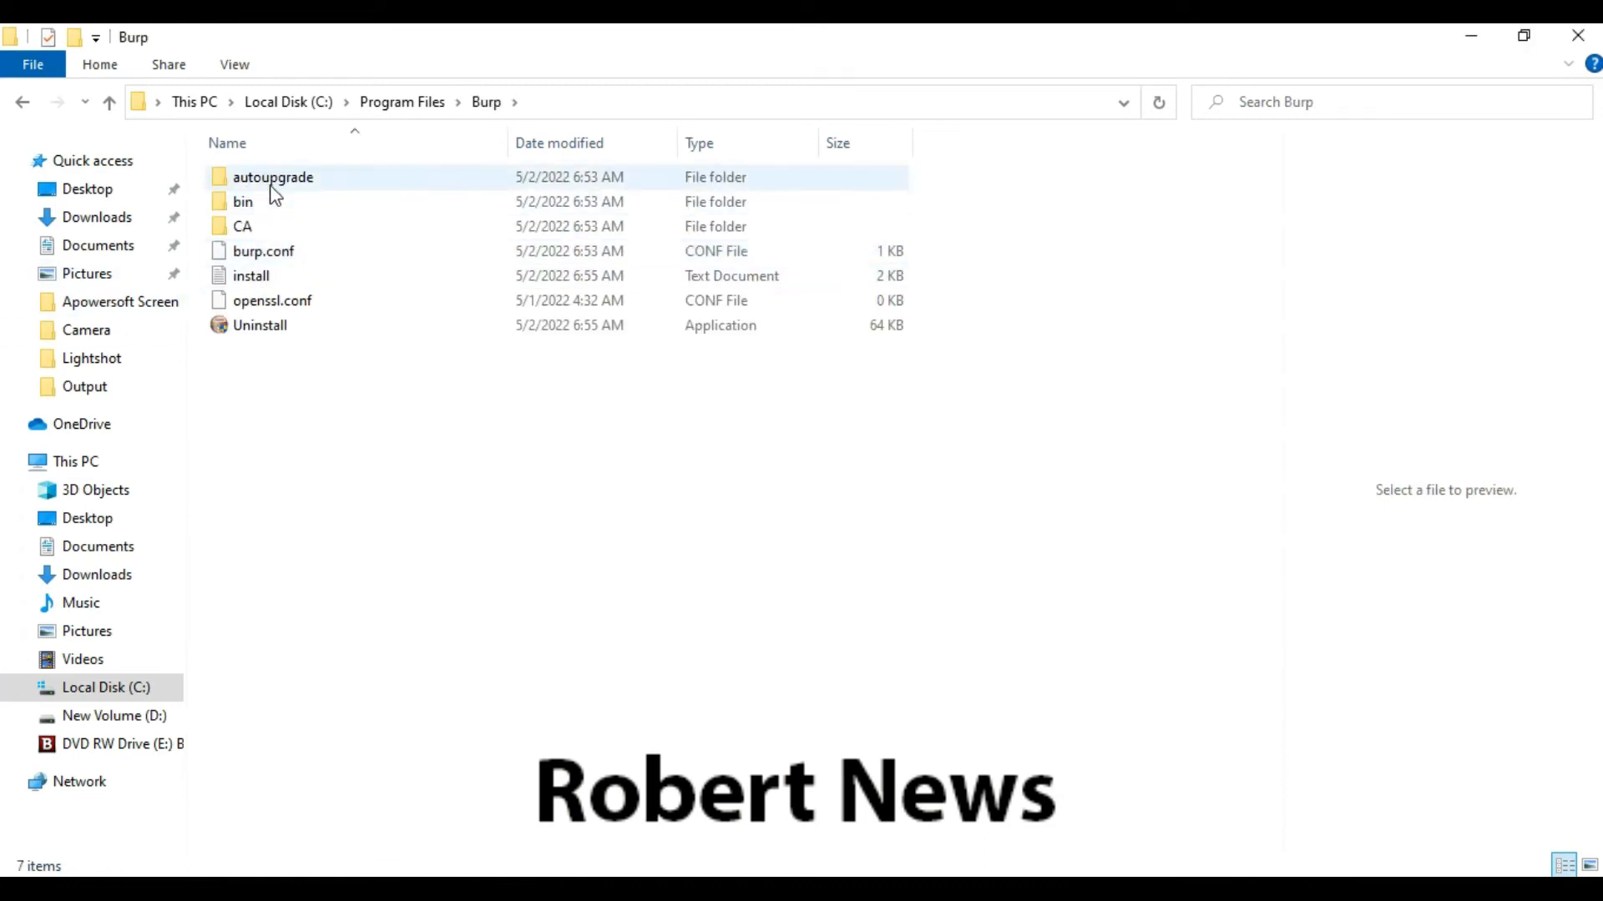
double_click(250, 276)
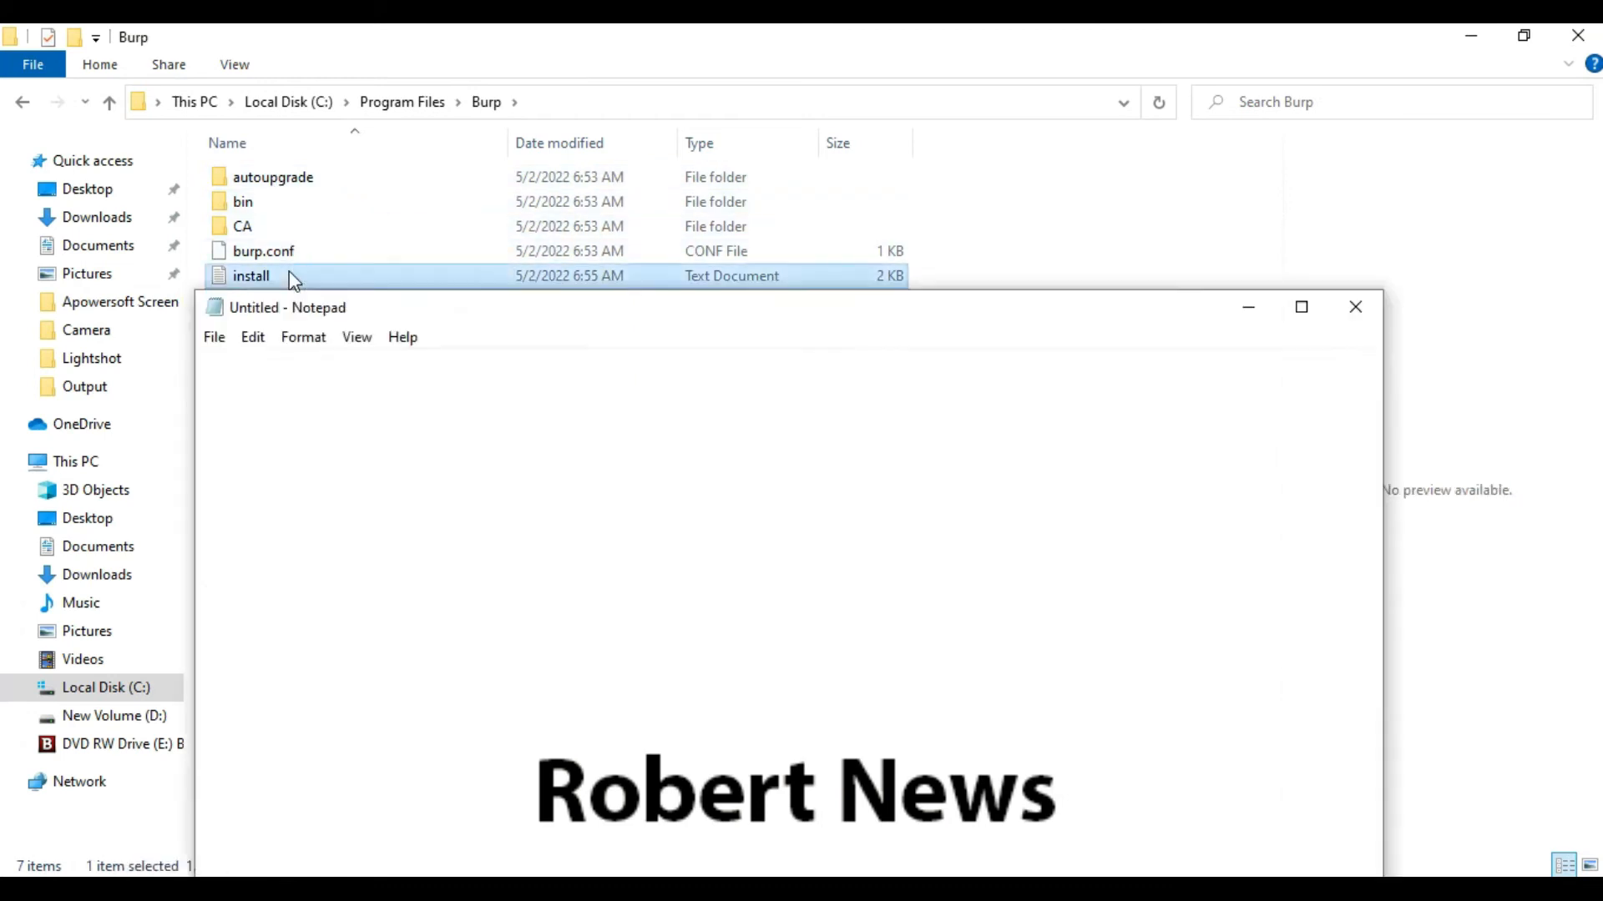
Read the install log ending with 'Completed', then close Notepad.
click(1354, 308)
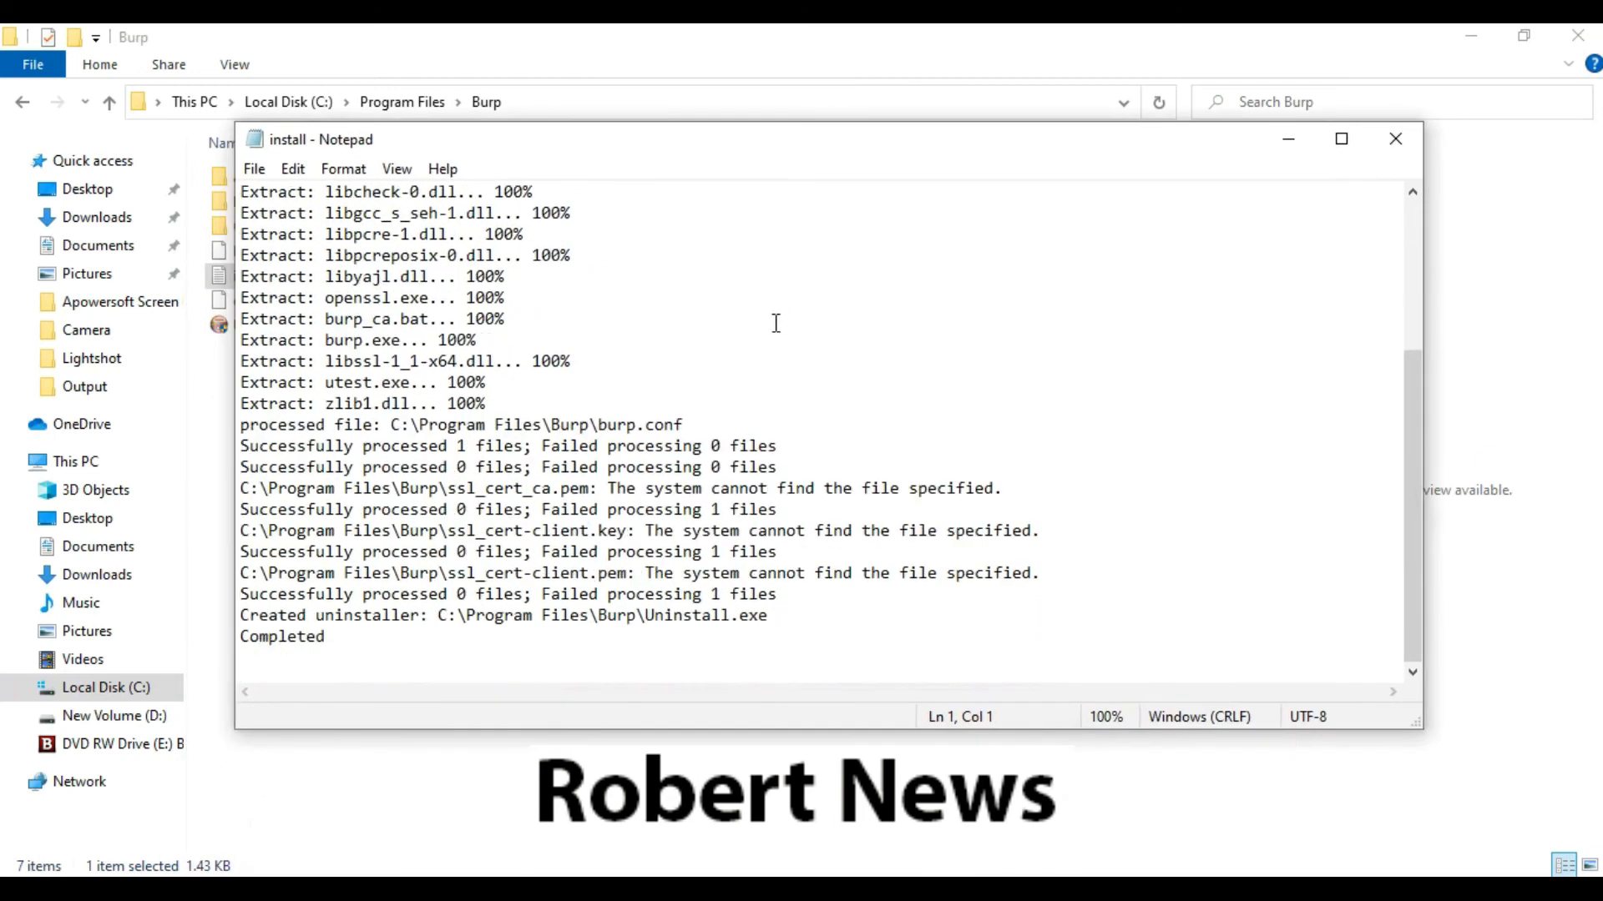
mouse_move(791, 554)
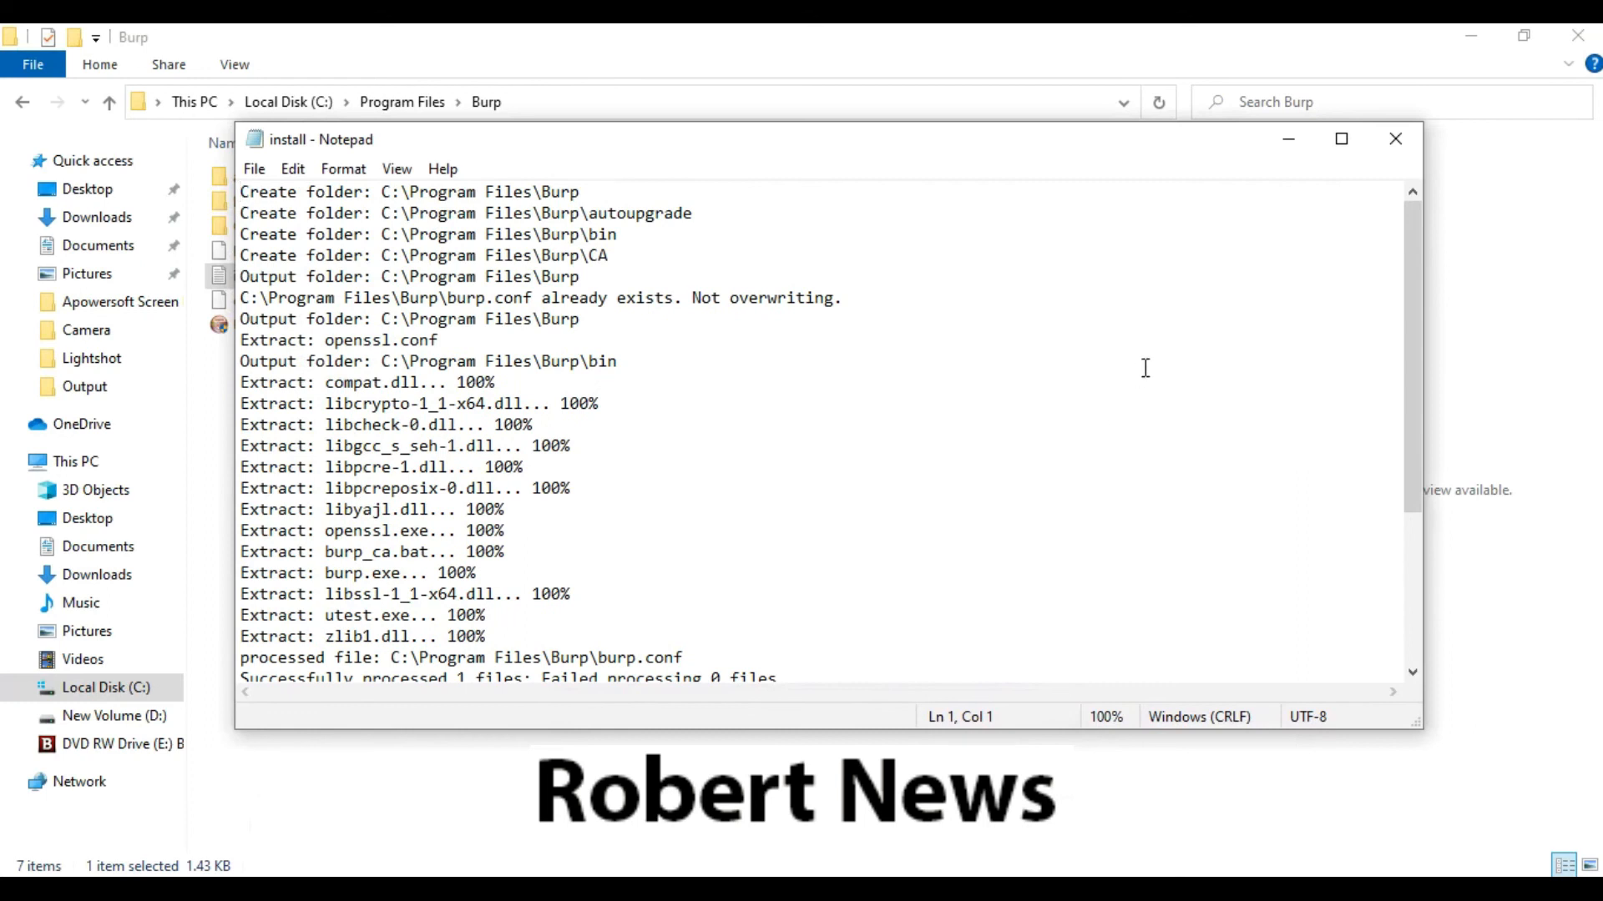
click(1394, 139)
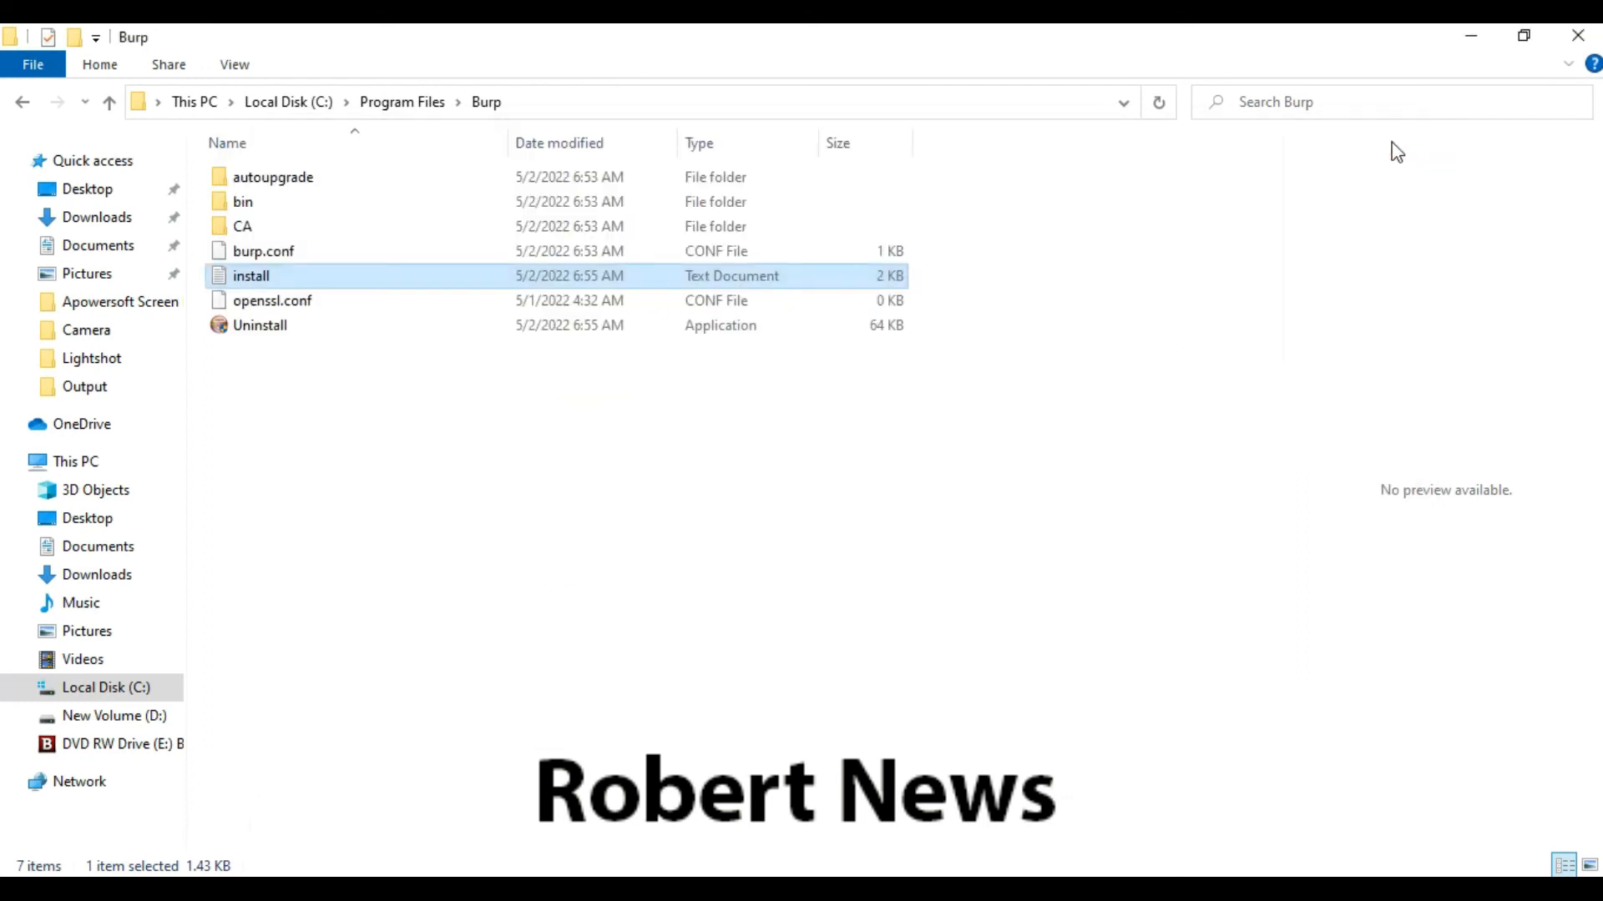
Run the Burp uninstaller from its folder and confirm removing Burp.
click(260, 326)
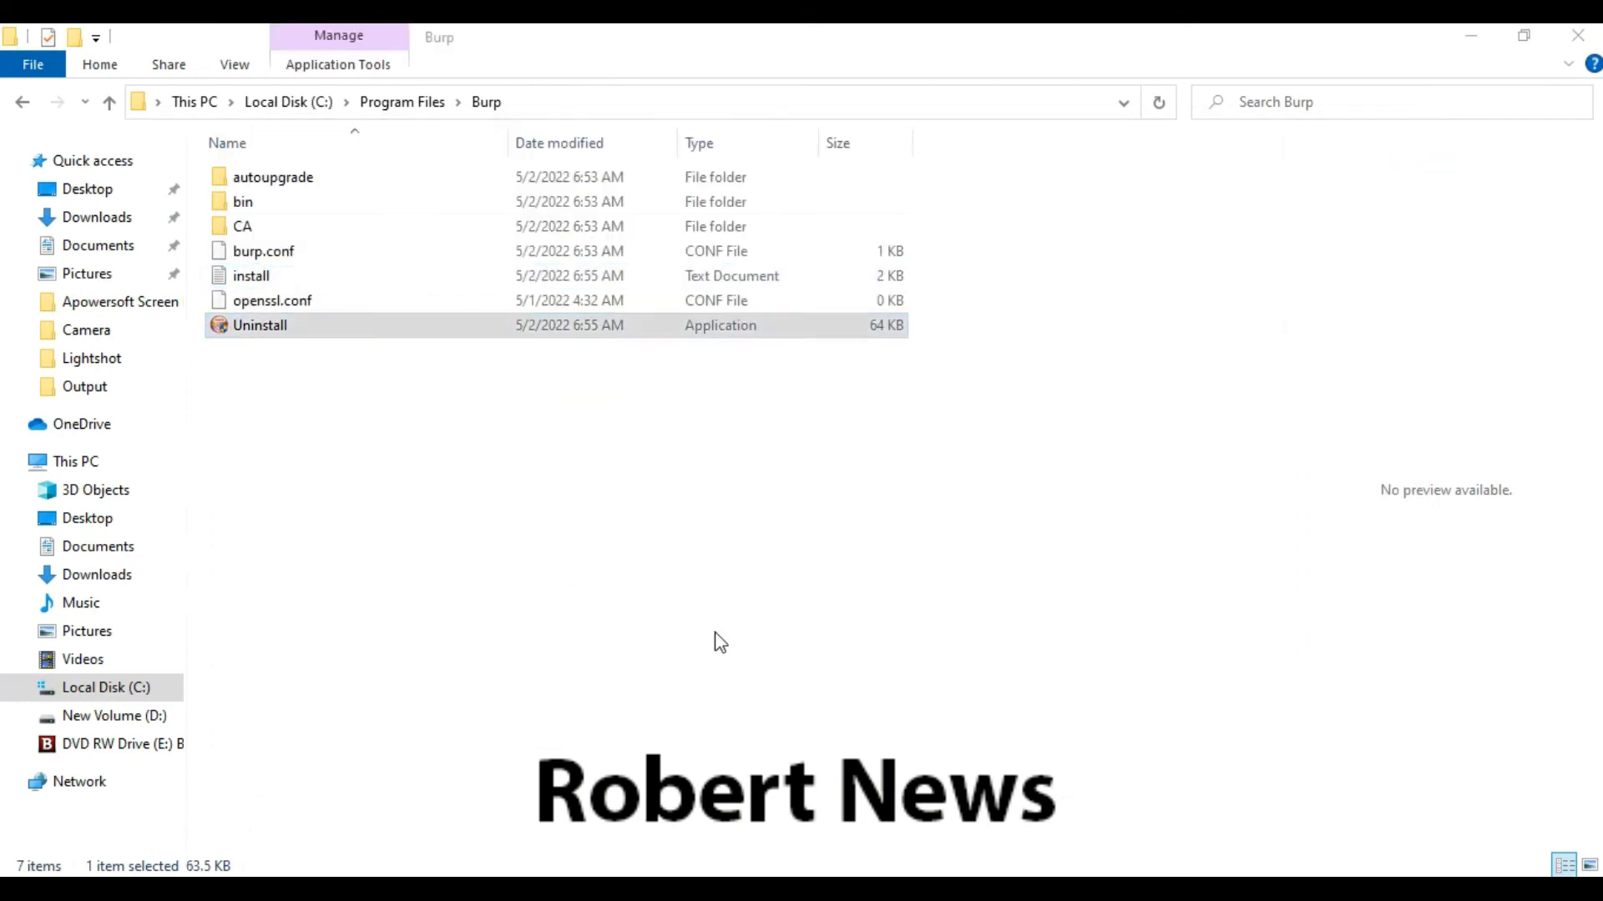
double_click(260, 324)
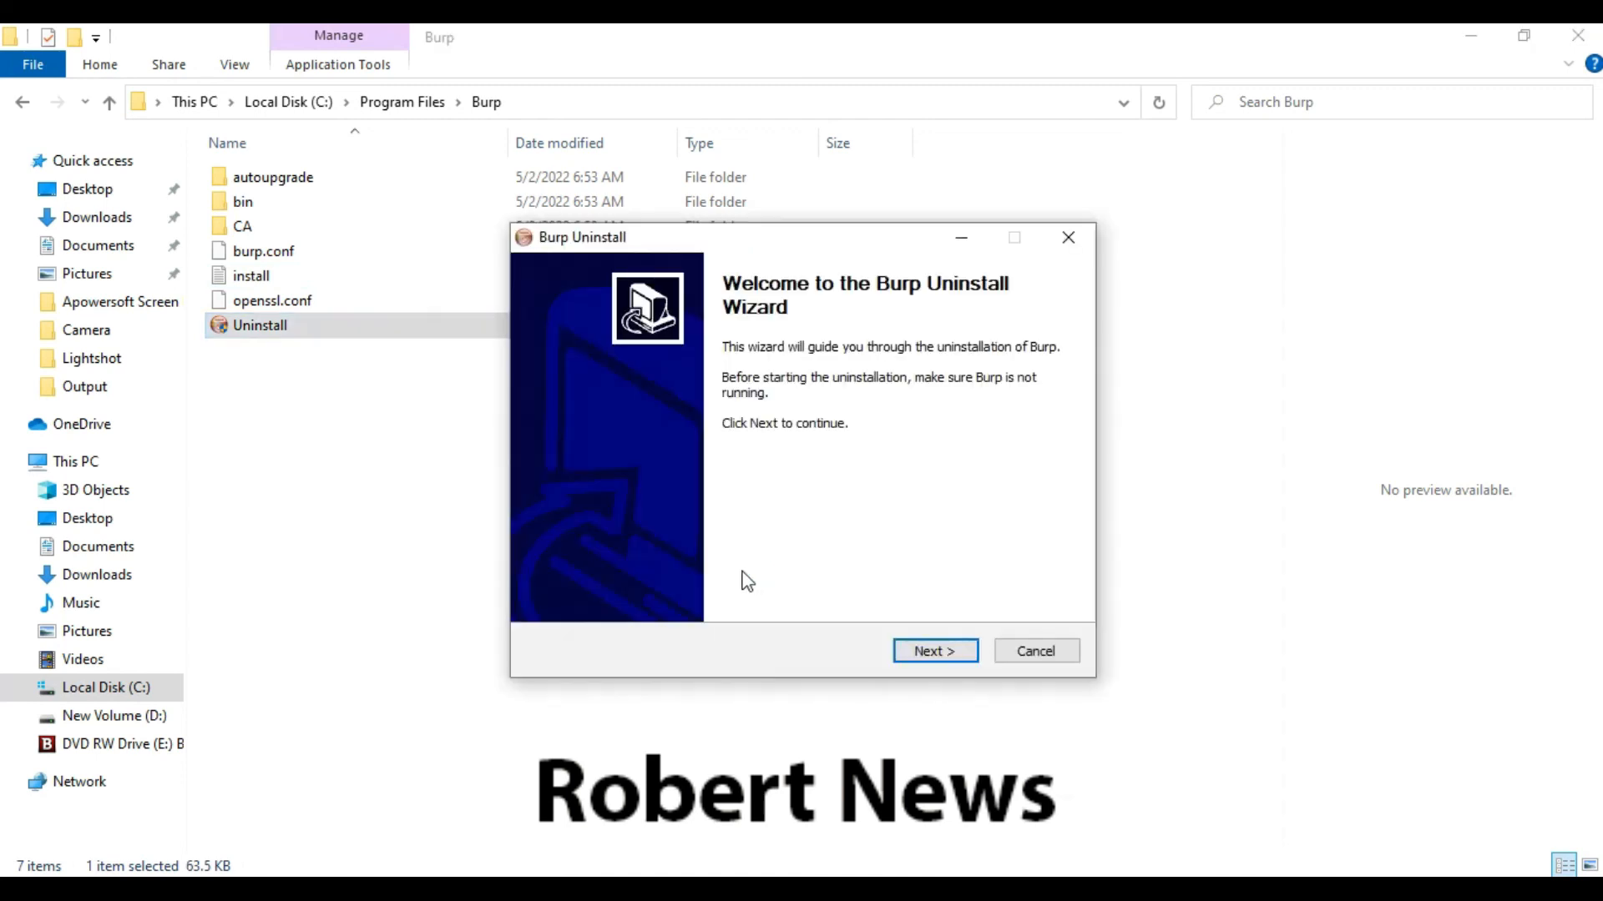
click(935, 651)
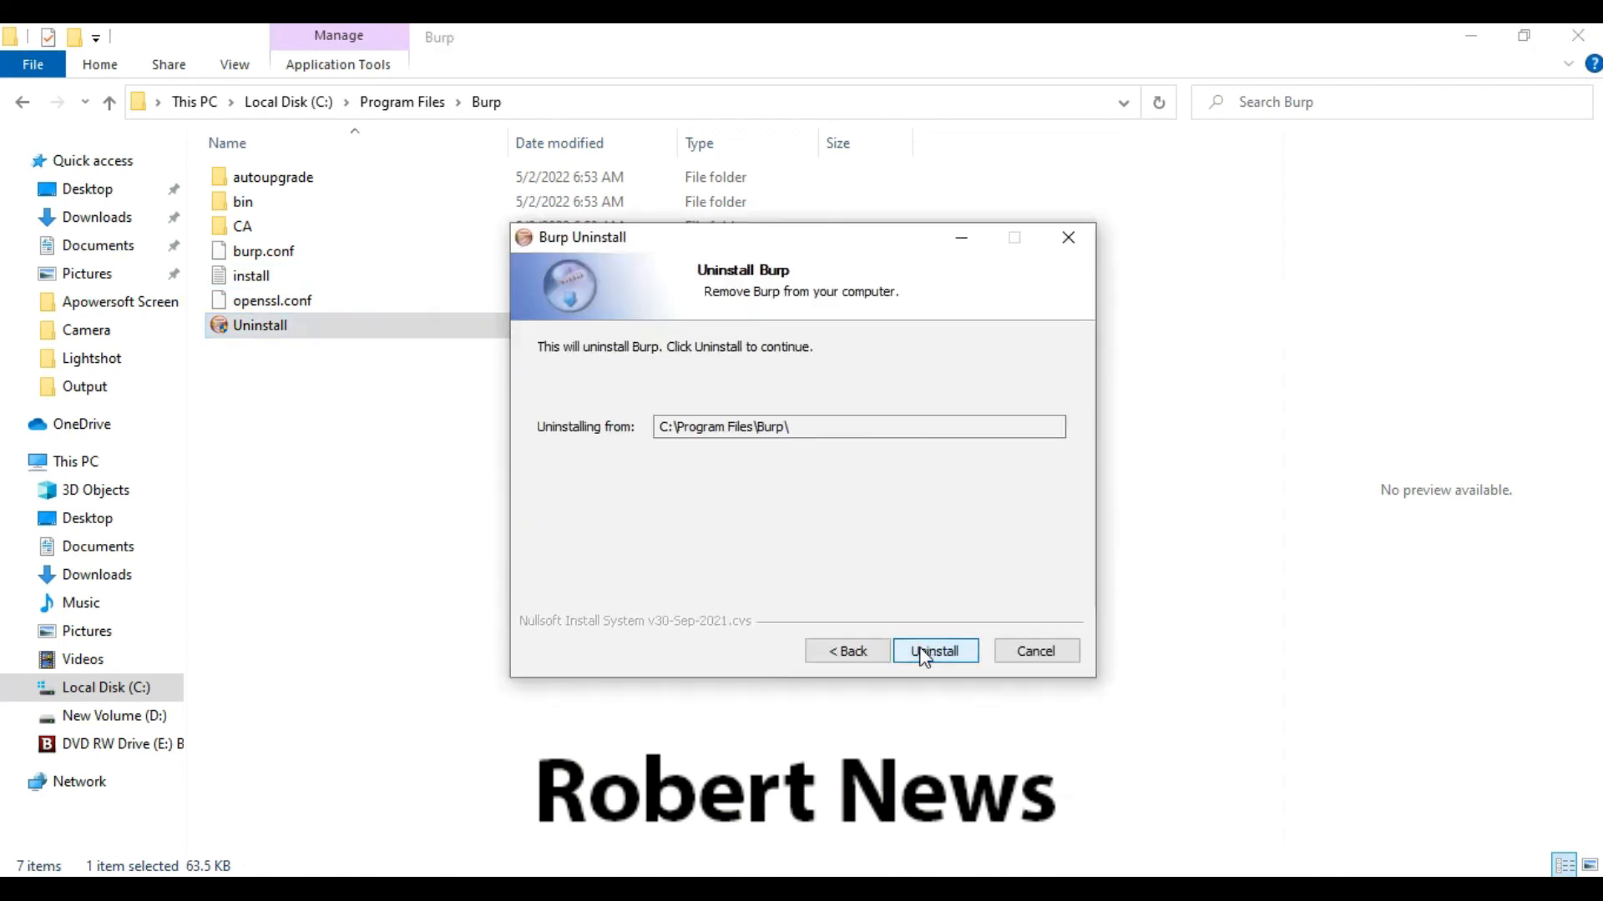
click(929, 675)
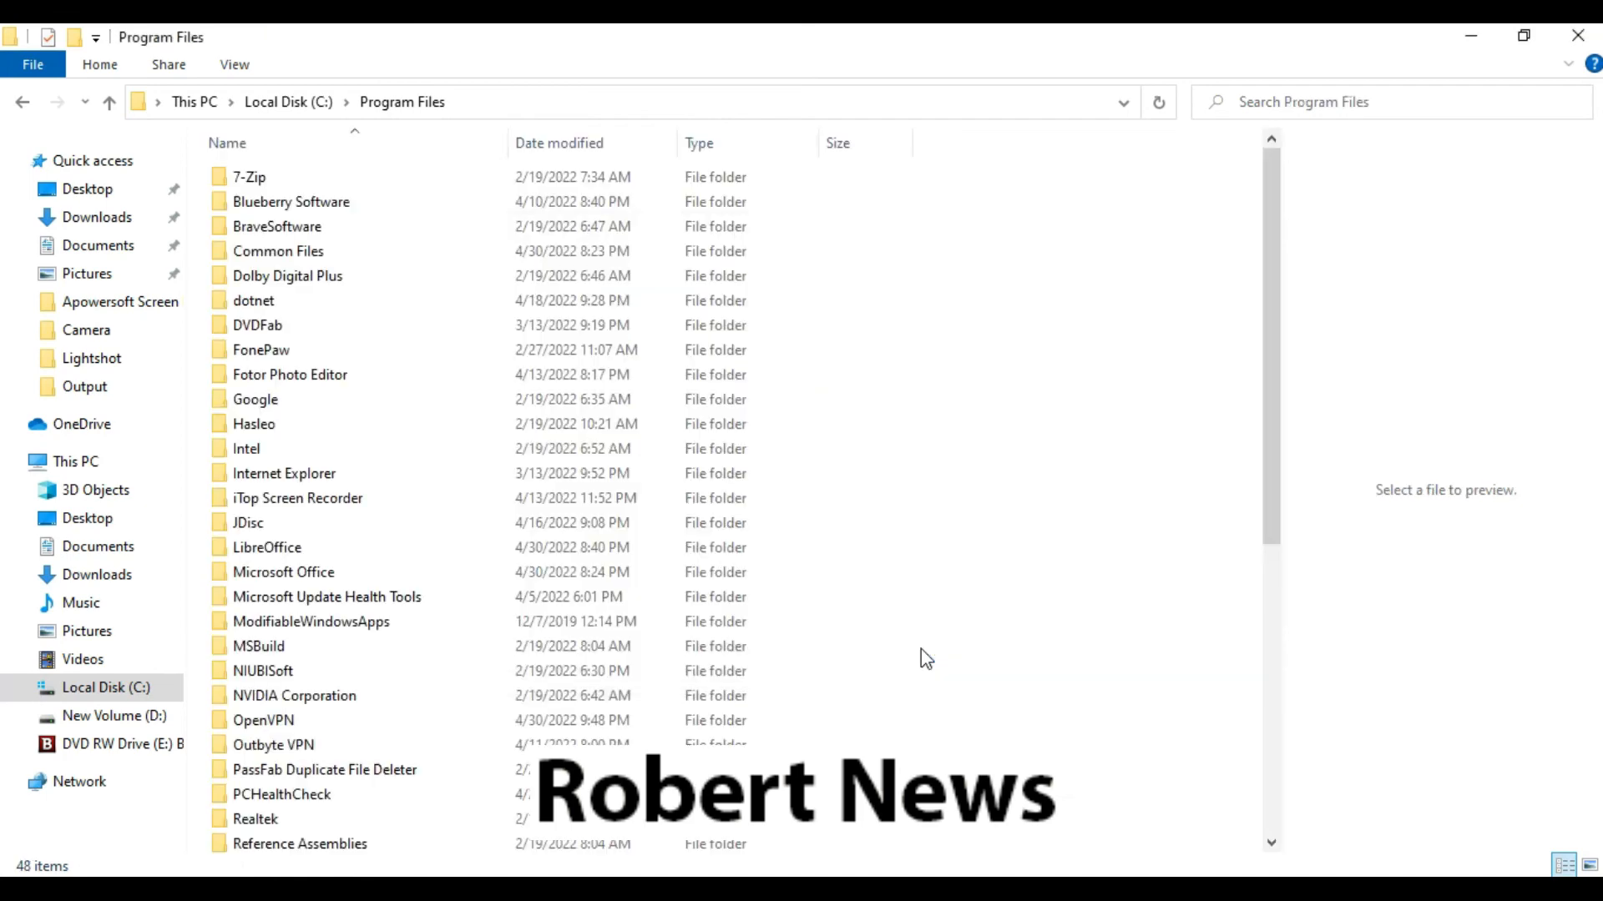